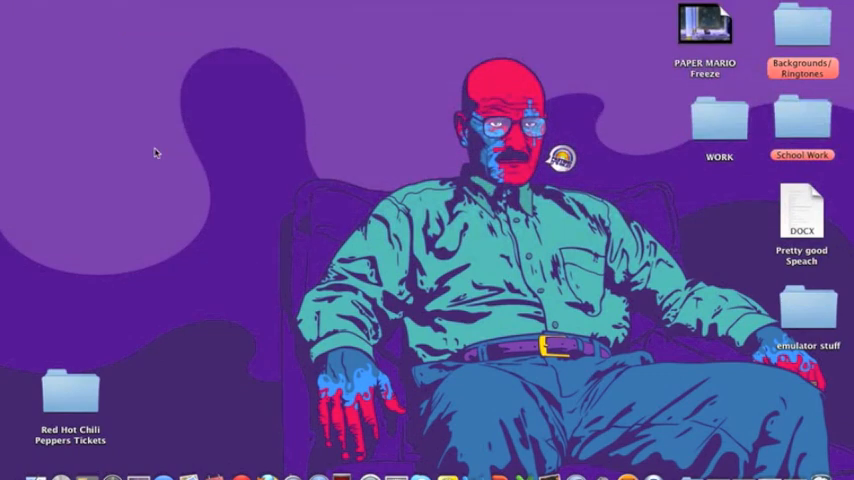
mouse_move(124, 124)
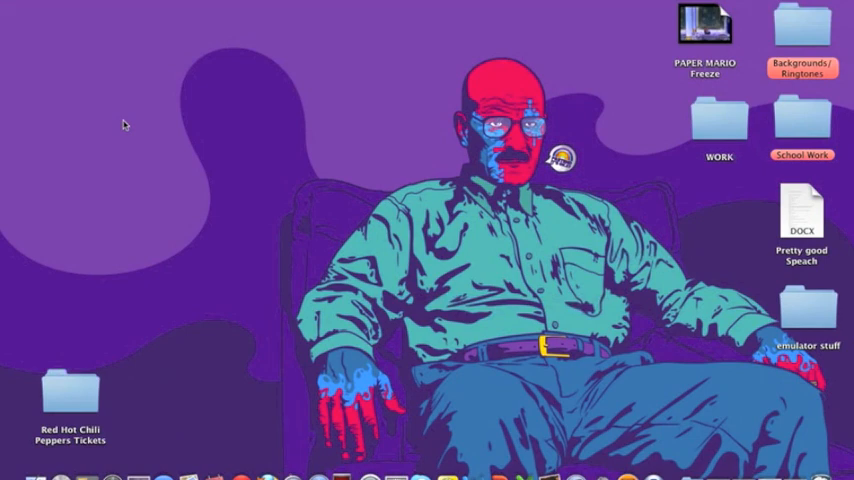
Step: Open System Preferences from the Apple menu and go to the iCloud pane
click(12, 8)
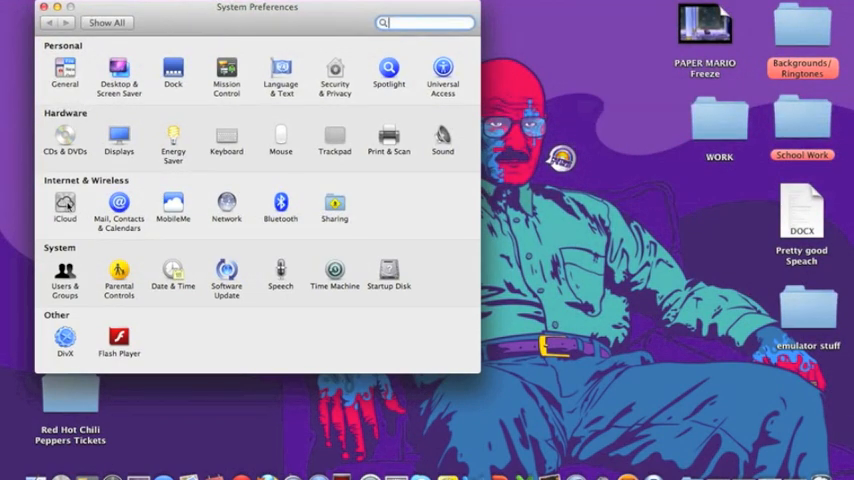
click(64, 204)
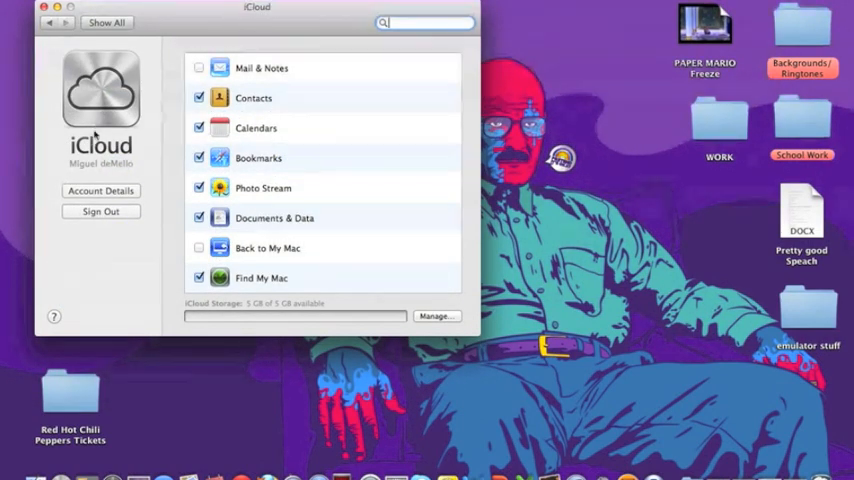
mouse_move(116, 170)
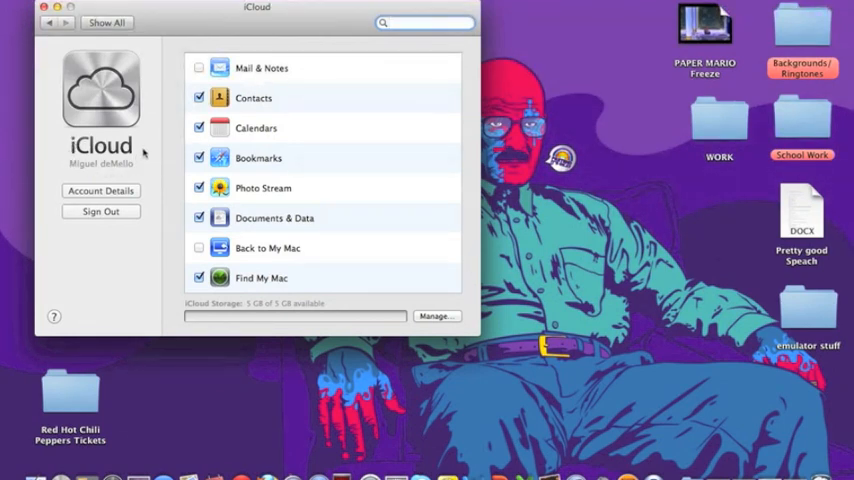
mouse_move(268, 152)
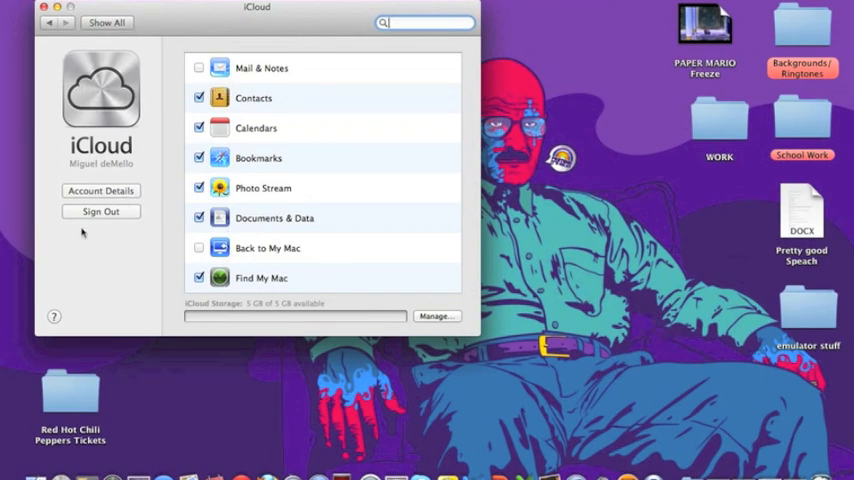
mouse_move(104, 164)
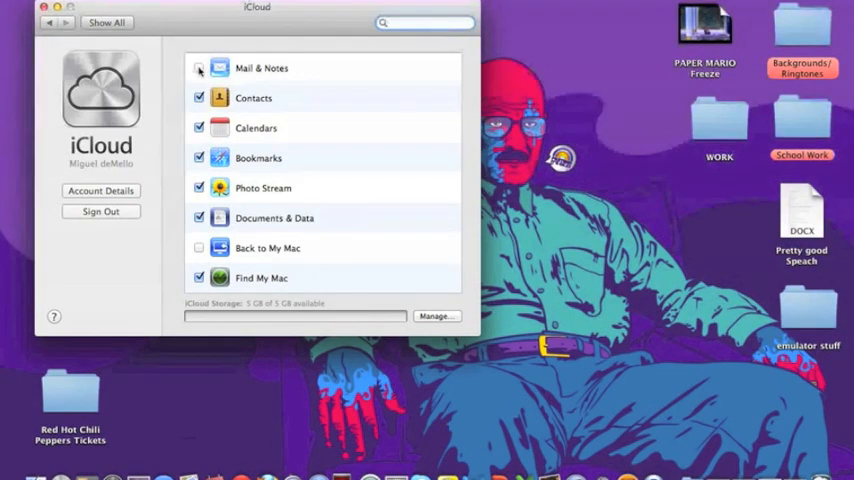
Step: Review the iCloud service checkboxes syncing on this Mac before moving to Firefox
click(200, 68)
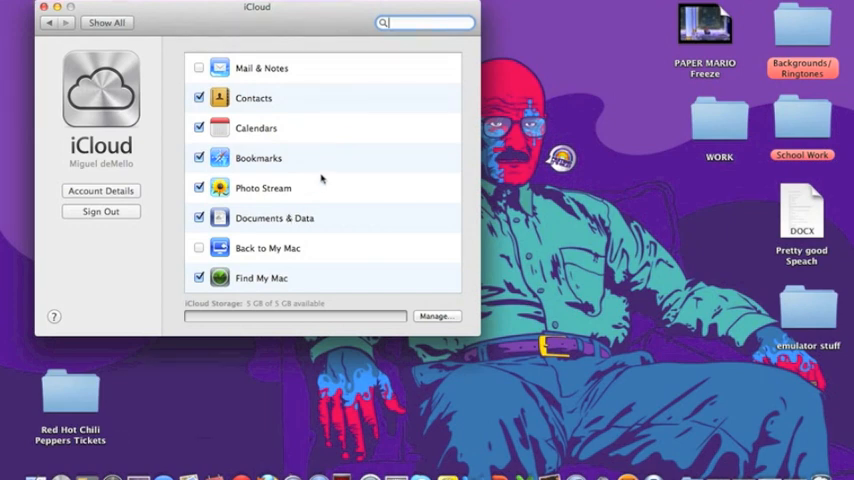
mouse_move(392, 232)
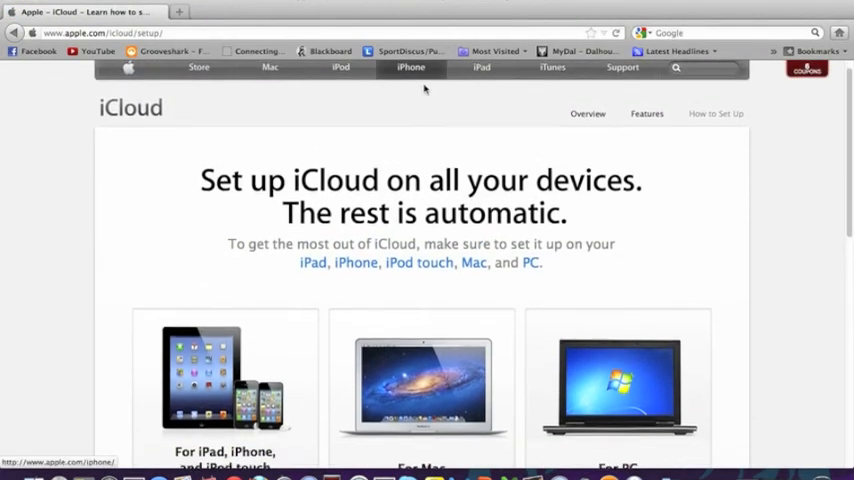
Step: Read the start of Apple's iCloud setup guide, including the iOS device setup instructions
scroll(down, 3)
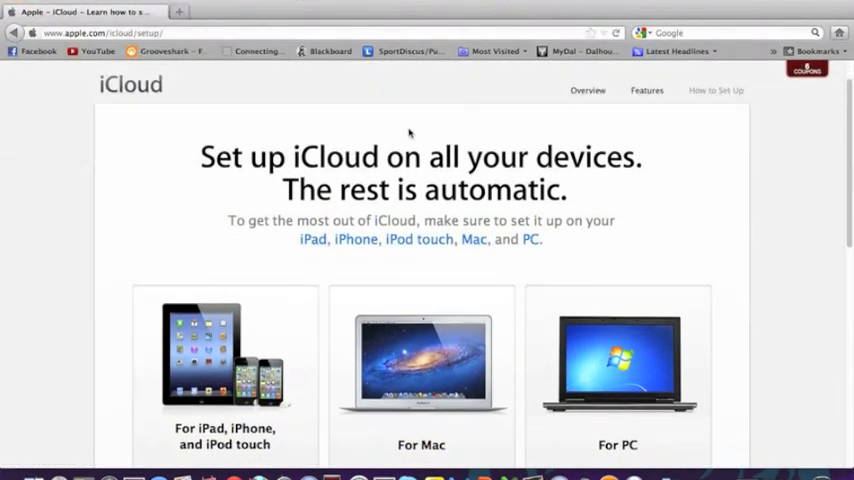
scroll(down, 3)
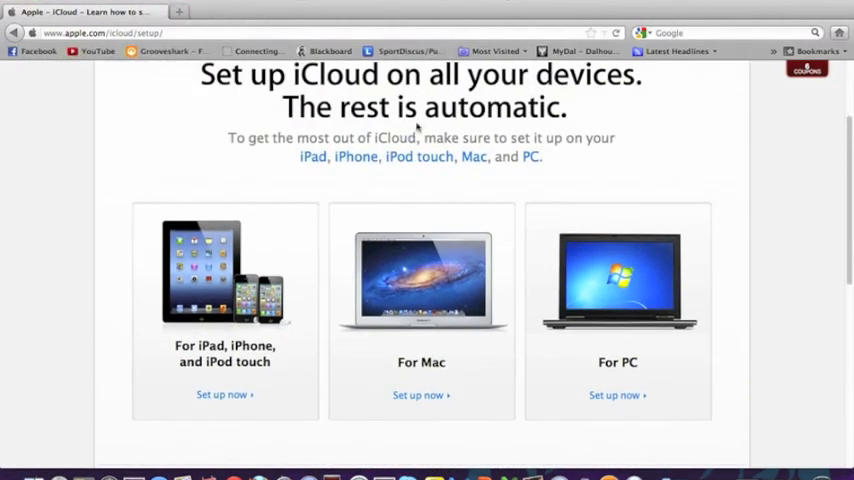
mouse_move(372, 304)
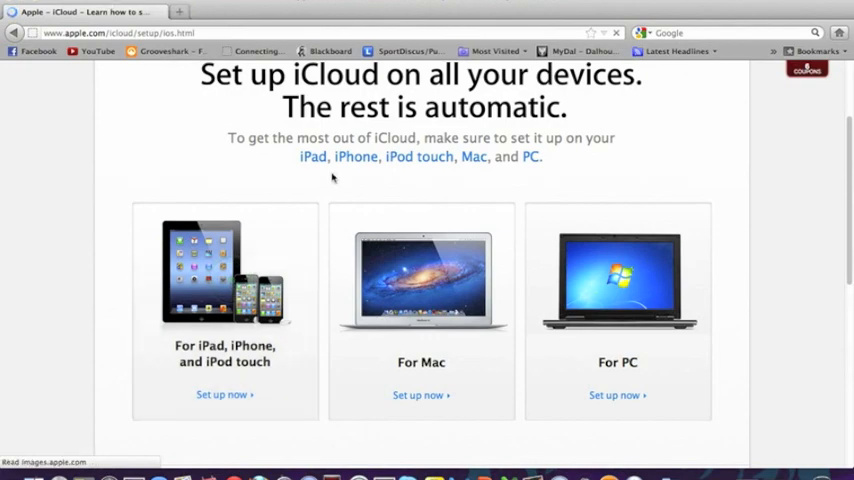
click(224, 394)
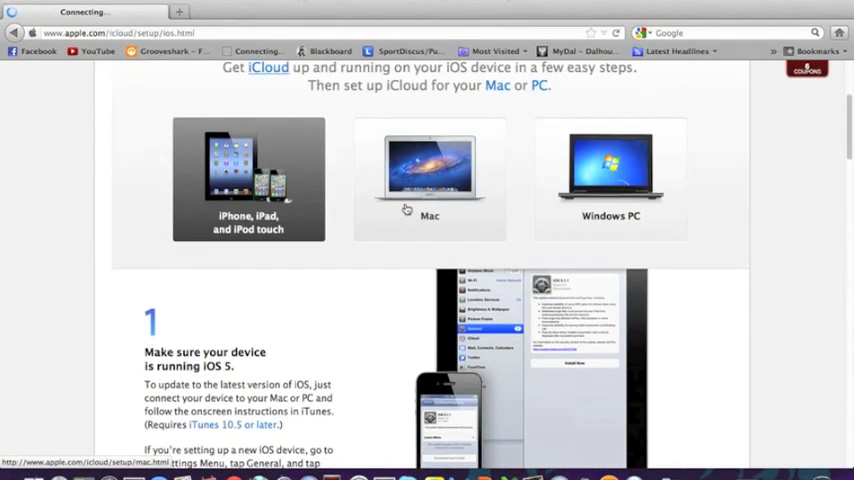
scroll(down, 3)
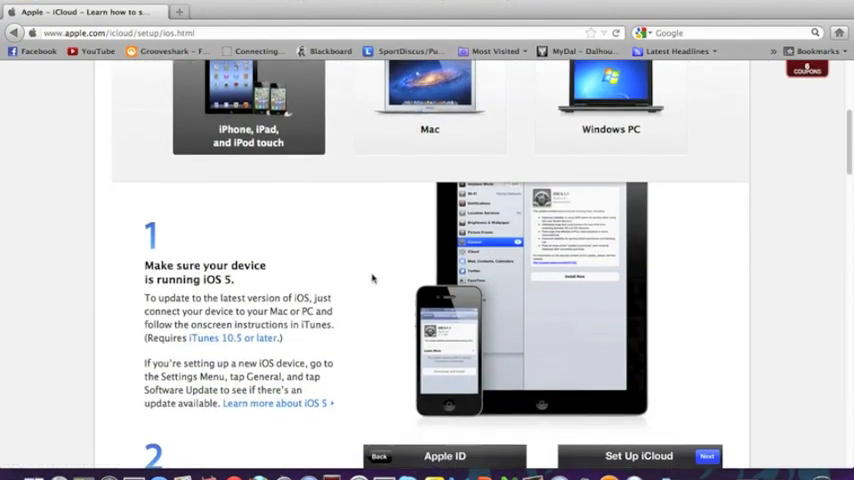
scroll(down, 3)
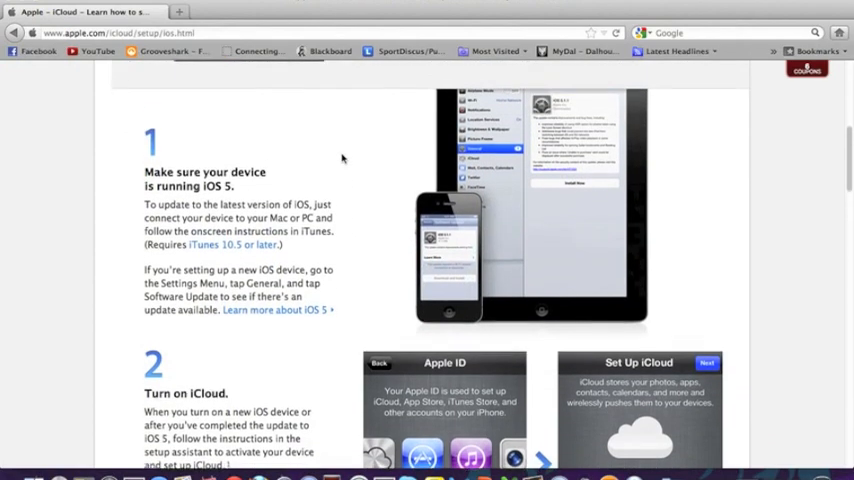
scroll(down, 3)
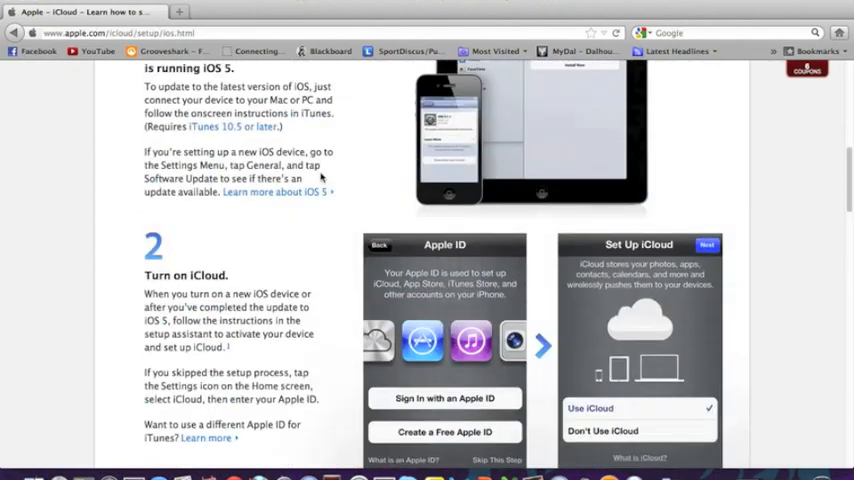
scroll(up, 3)
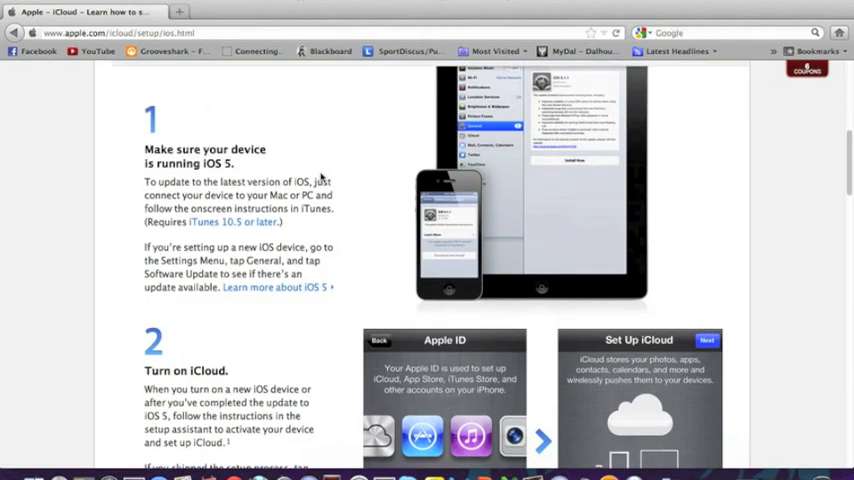
mouse_move(342, 198)
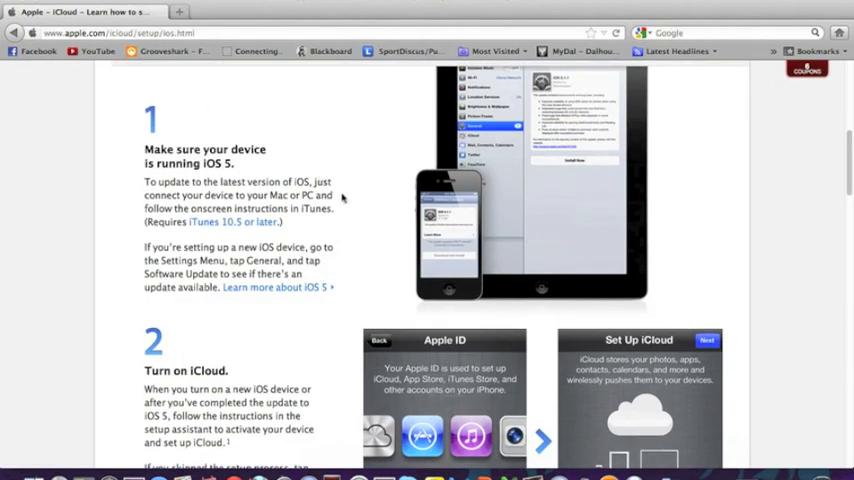
Step: Read the rest of the guide on free iCloud email and automatic downloads, reaching the iCloud.com sign-in page
scroll(down, 3)
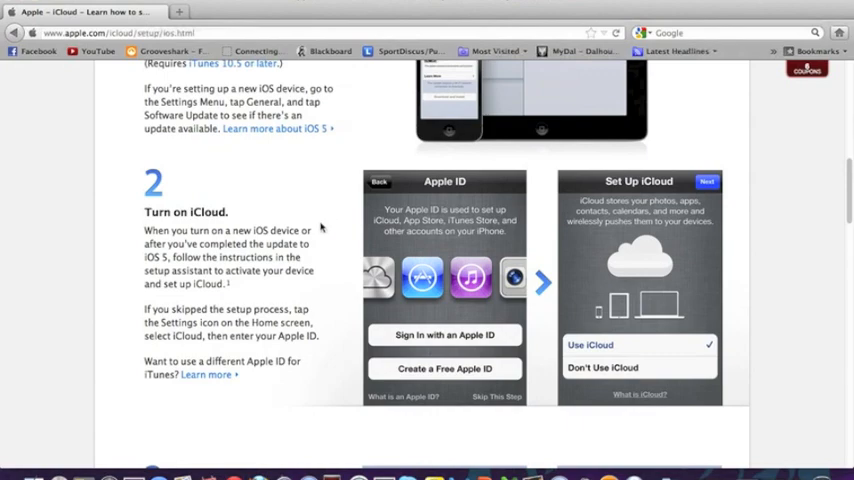
scroll(down, 3)
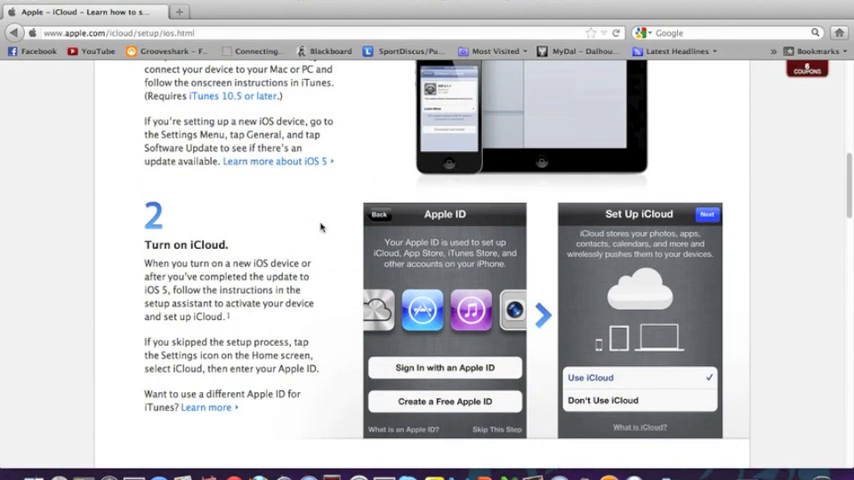
scroll(down, 3)
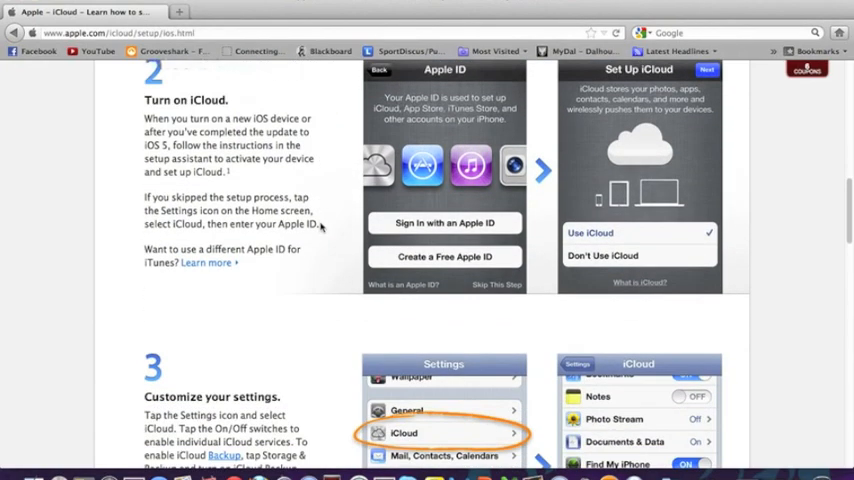
scroll(down, 3)
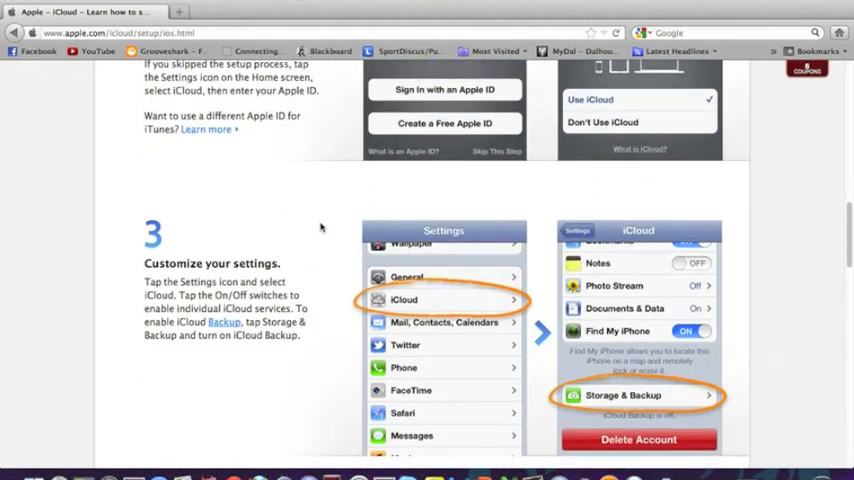
scroll(down, 3)
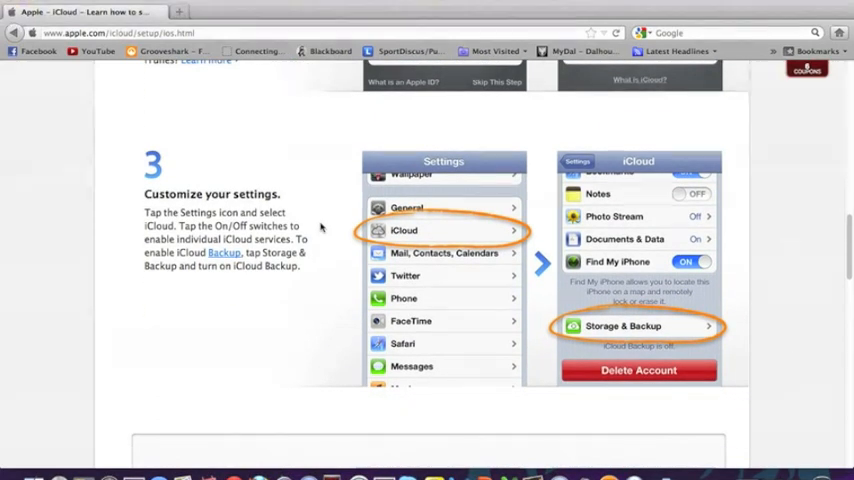
mouse_move(336, 260)
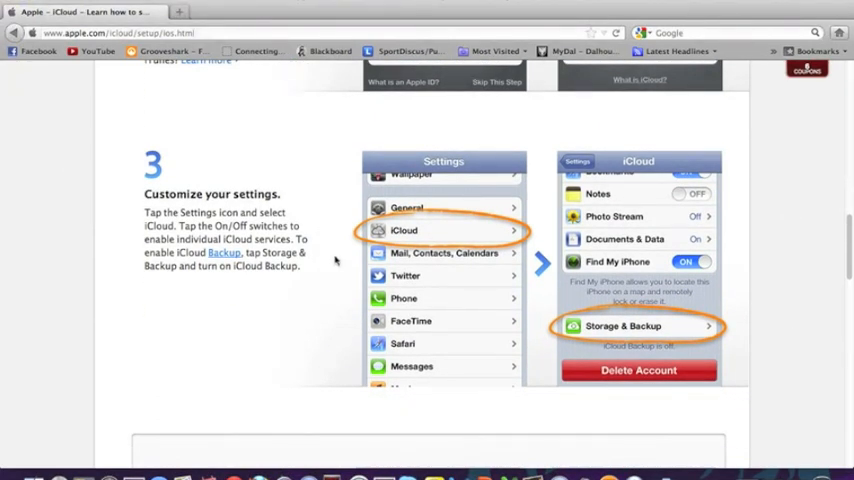
scroll(down, 3)
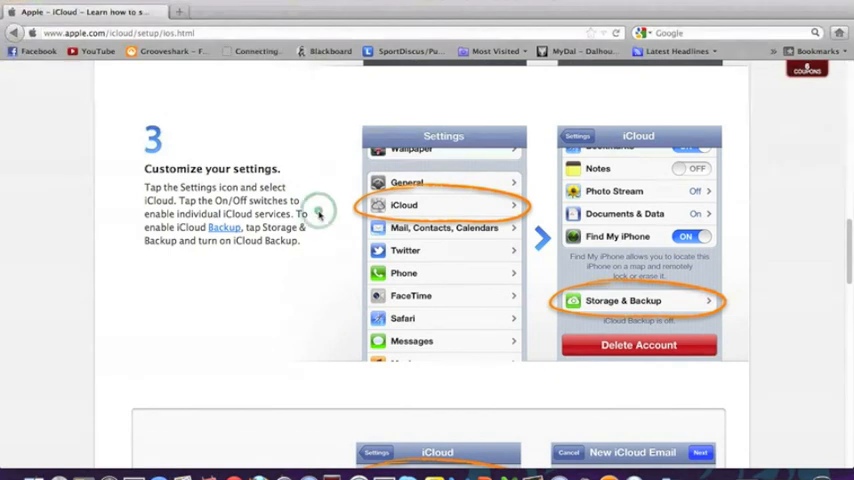
mouse_move(328, 218)
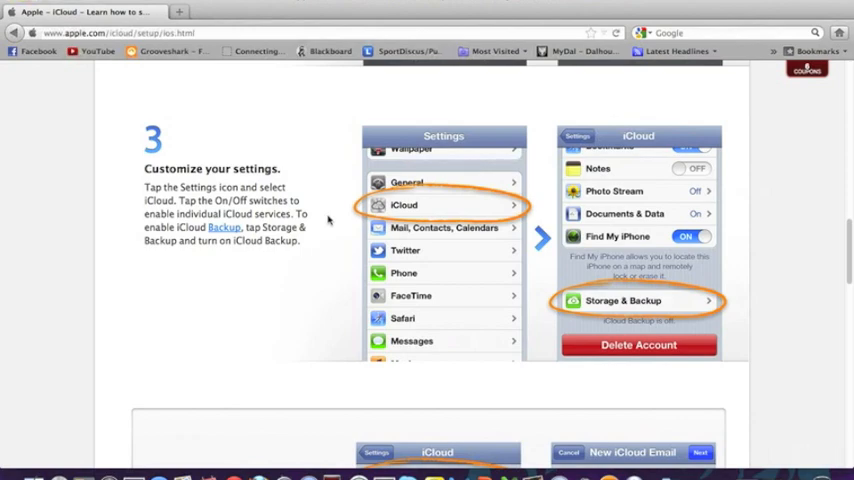
scroll(down, 3)
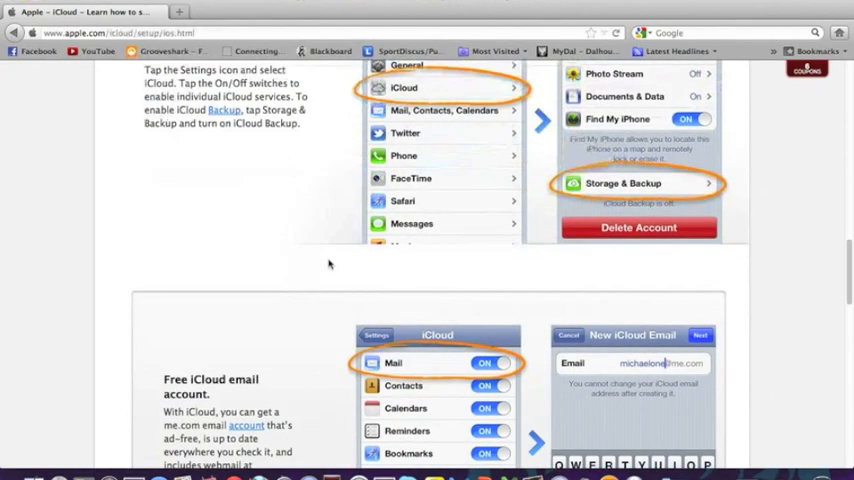
scroll(down, 3)
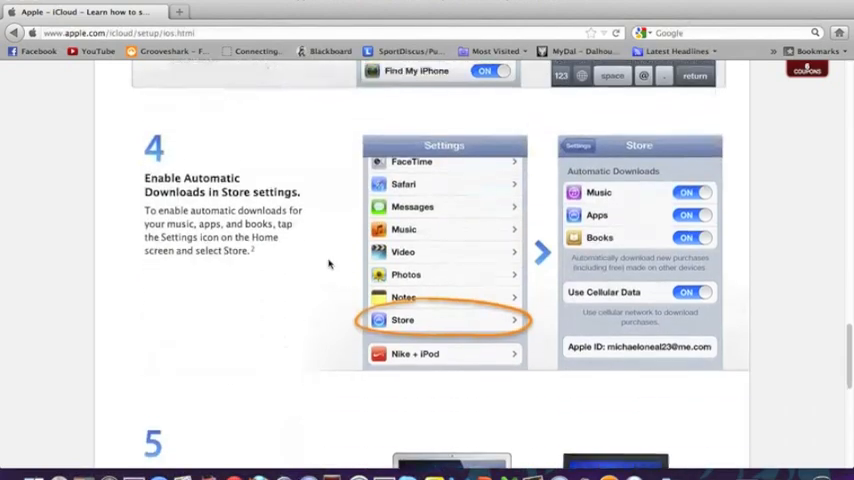
scroll(up, 3)
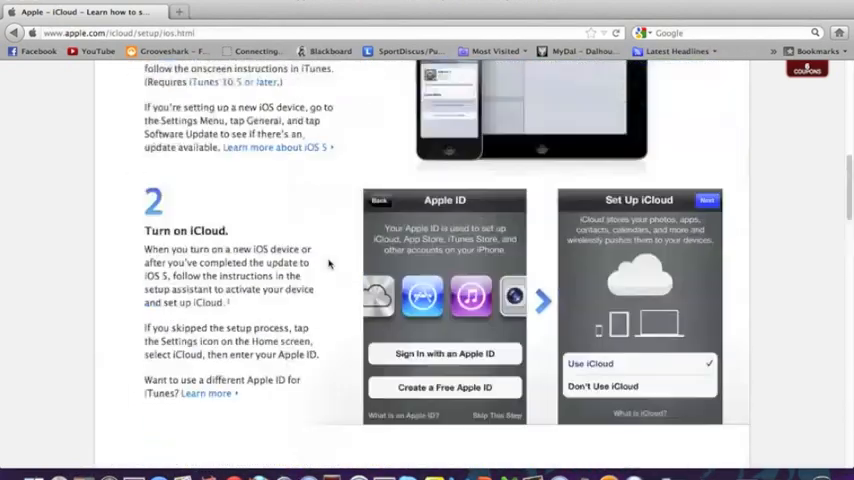
scroll(up, 3)
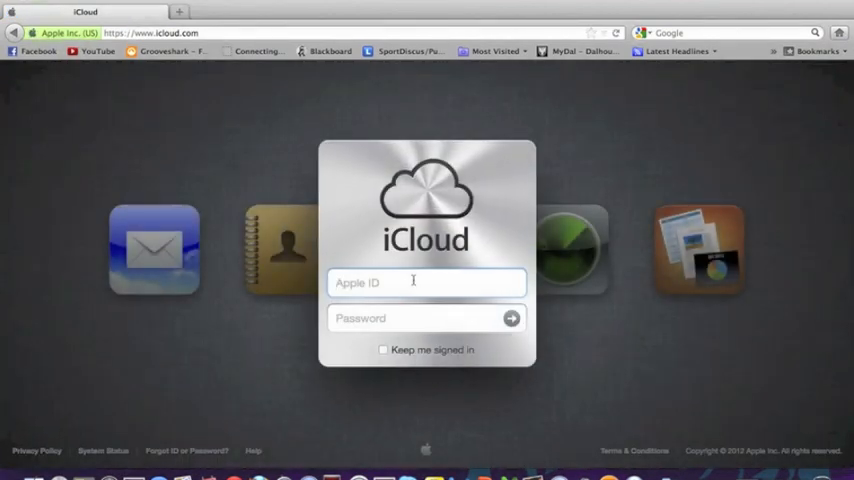
click(428, 282)
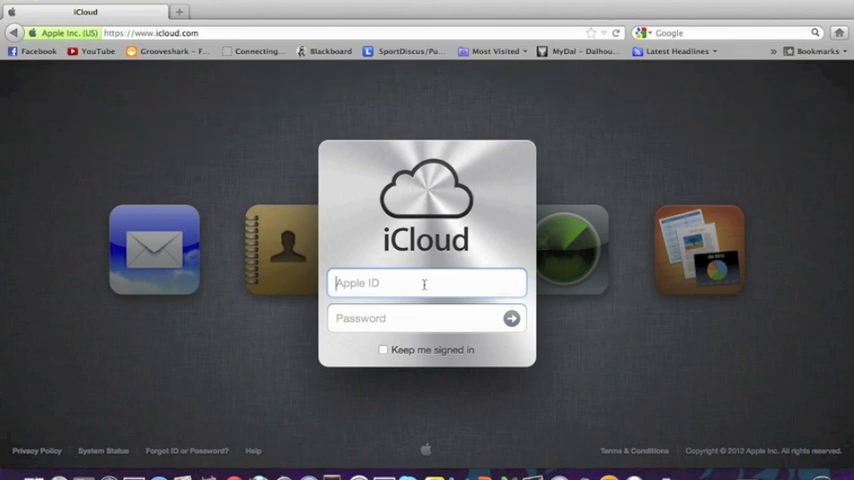
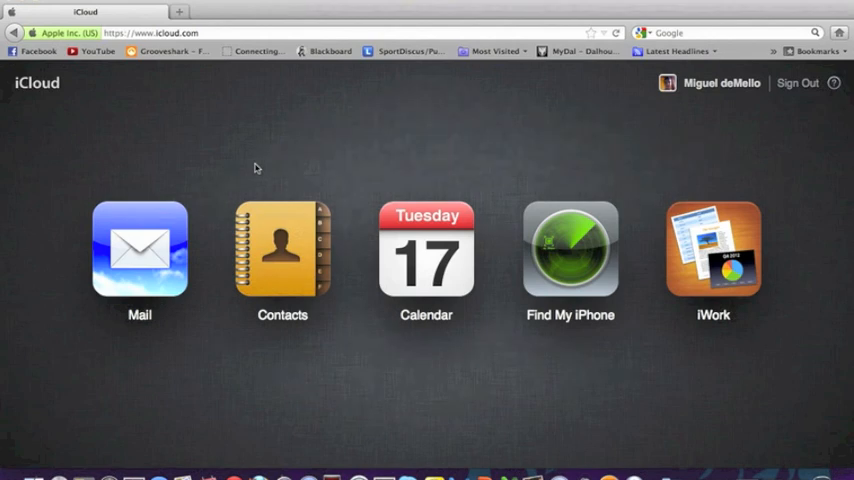
mouse_move(304, 304)
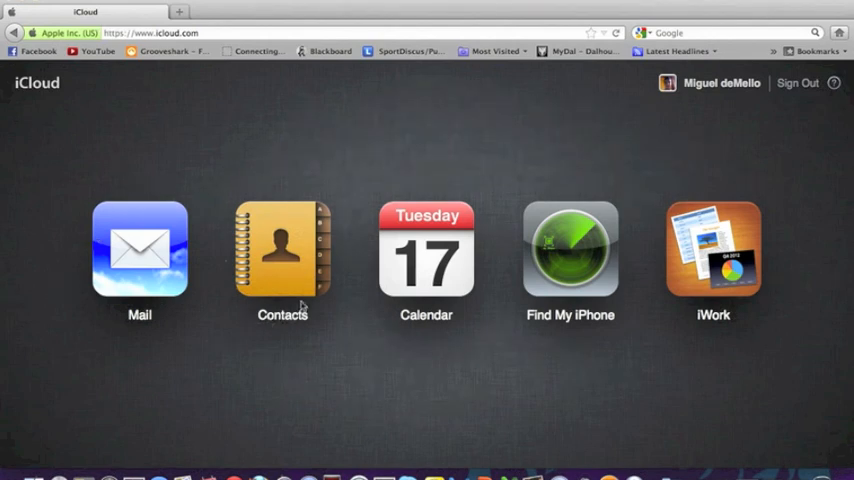
mouse_move(160, 184)
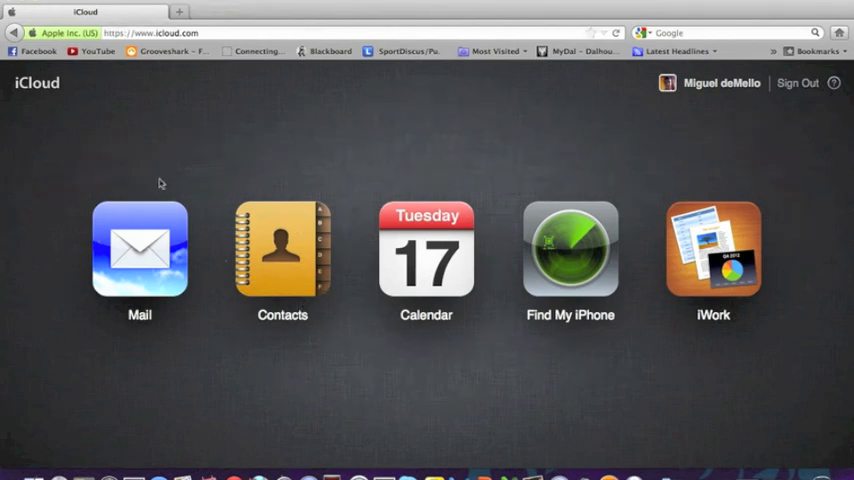
click(140, 248)
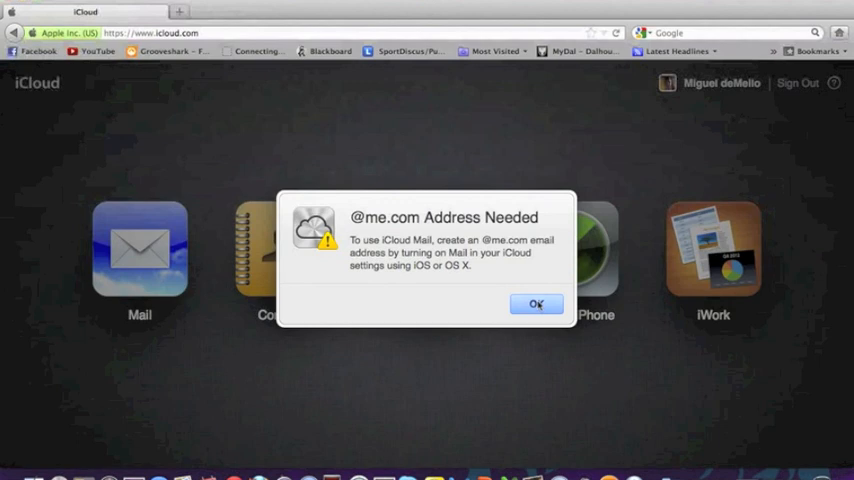
click(536, 304)
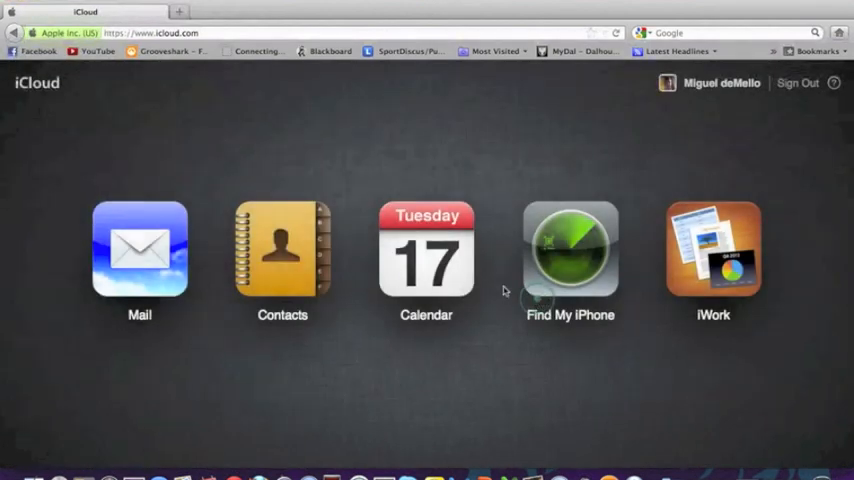
click(282, 250)
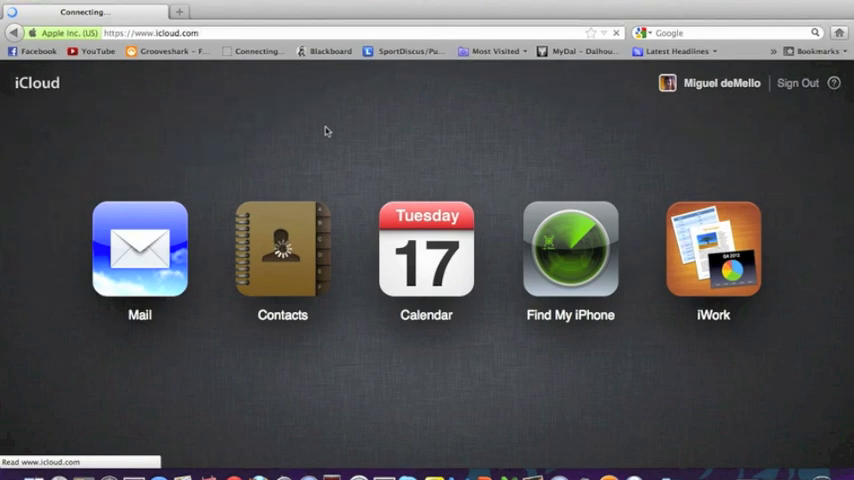
click(282, 250)
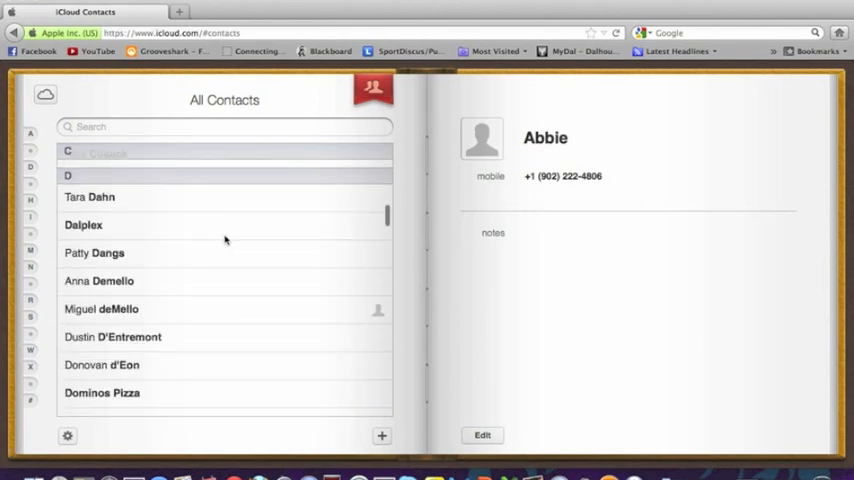
scroll(down, 3)
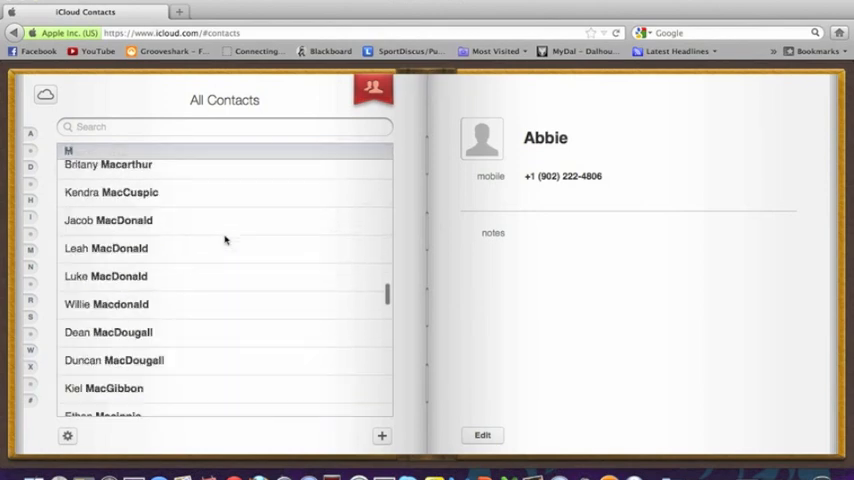
scroll(down, 3)
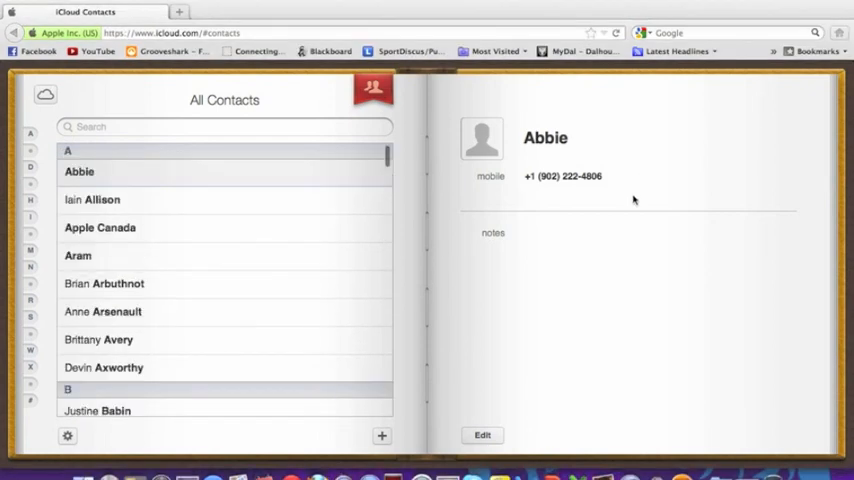
mouse_move(594, 288)
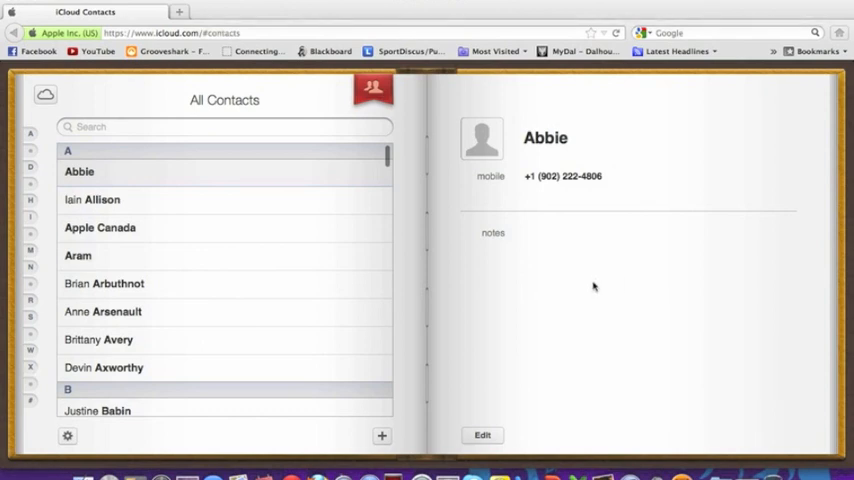
mouse_move(558, 286)
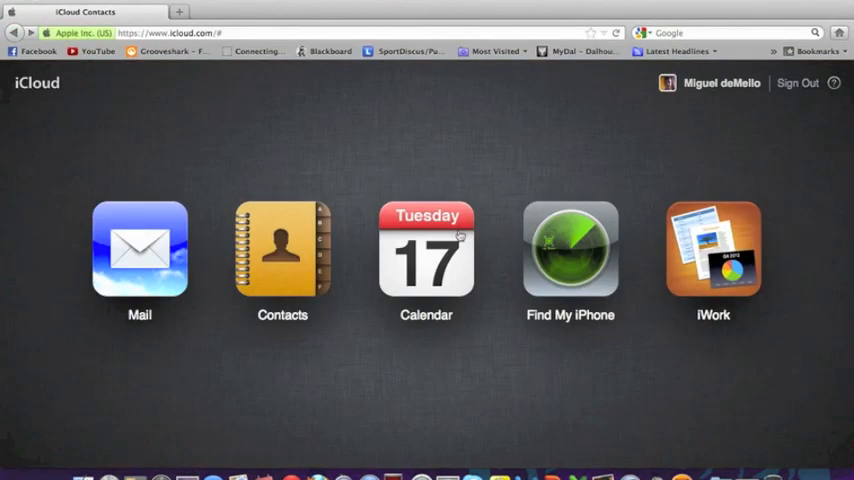
Step: Open Calendar on the July 2012 week view with the Home and Work calendars
click(426, 256)
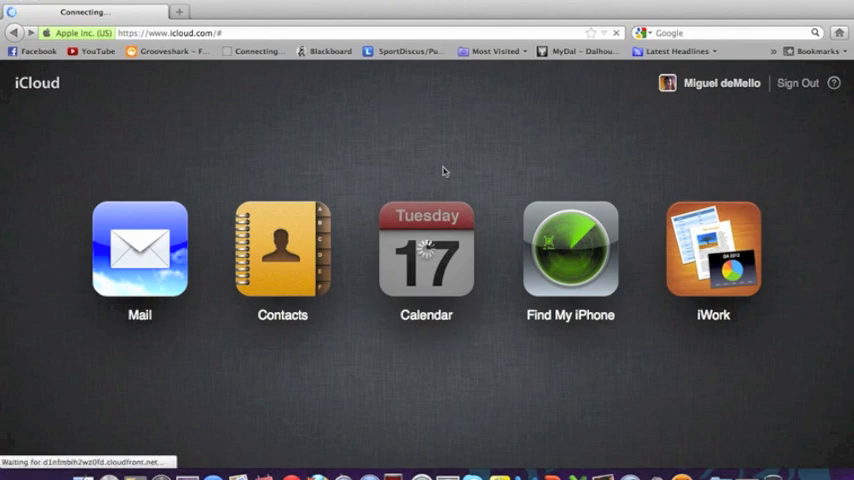
click(426, 256)
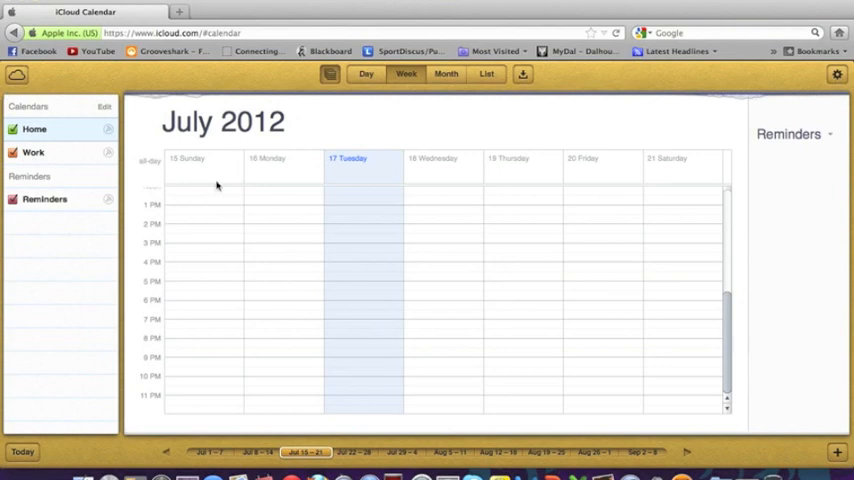
click(790, 132)
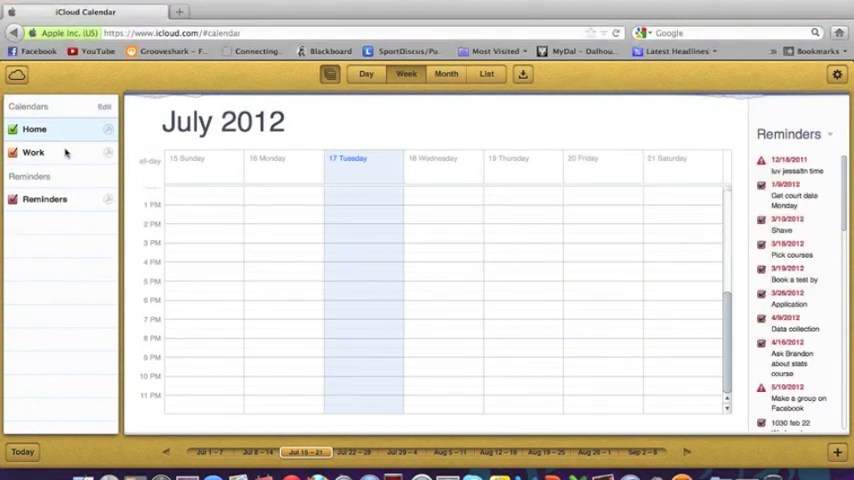
mouse_move(240, 224)
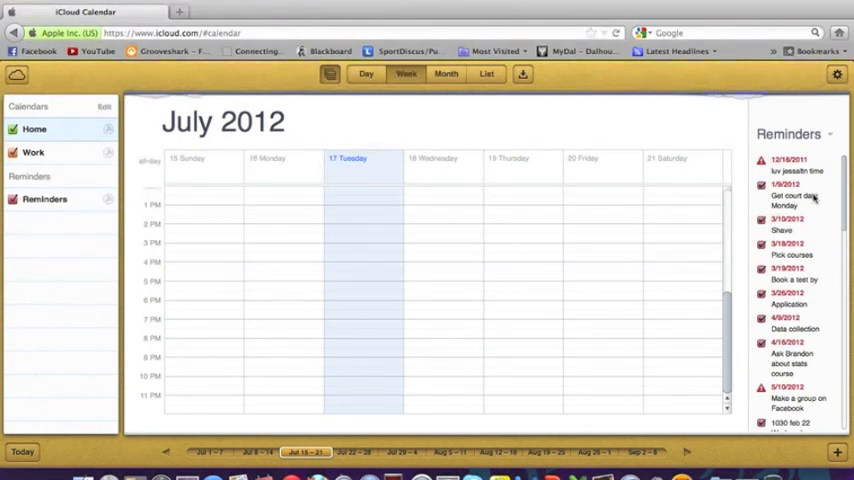
mouse_move(796, 372)
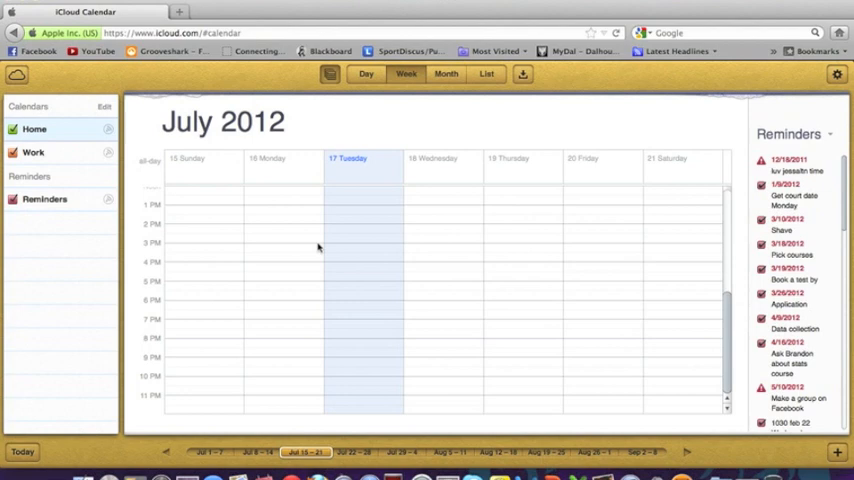
scroll(up, 3)
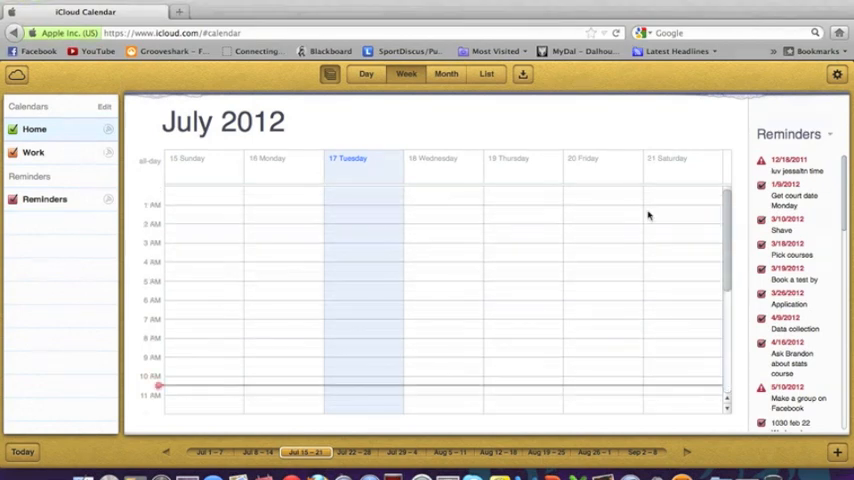
mouse_move(316, 224)
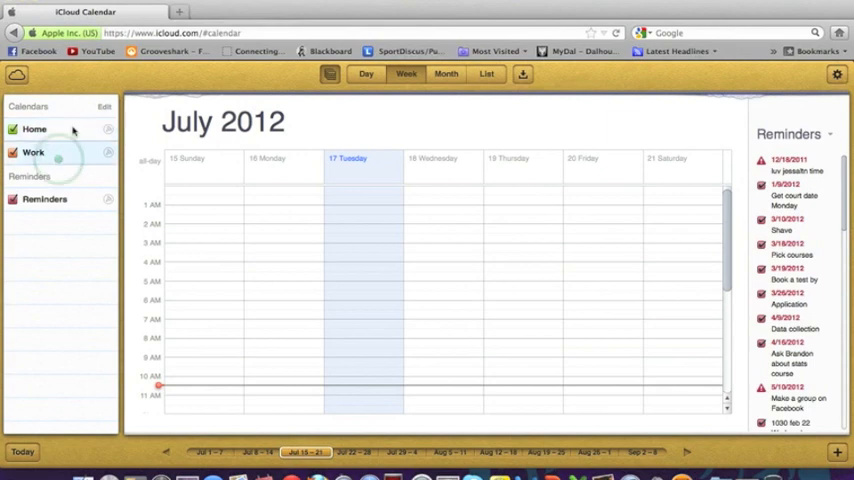
Step: Look through the Reminders list in Calendar
click(44, 200)
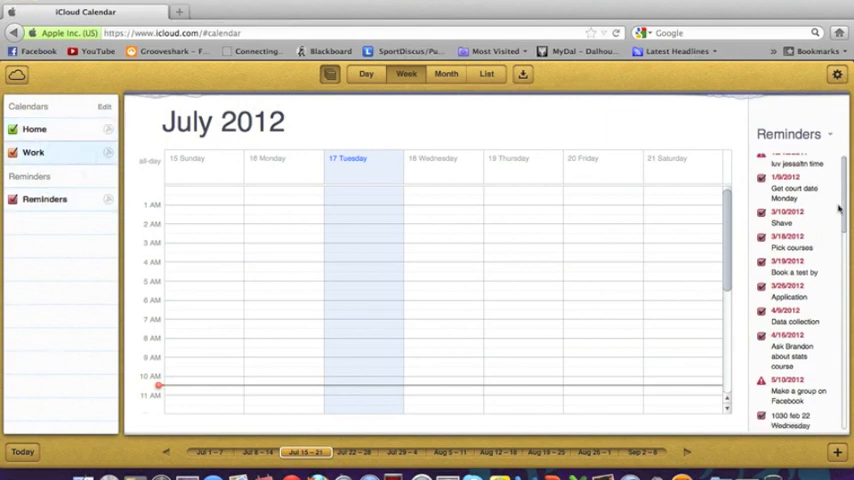
scroll(down, 3)
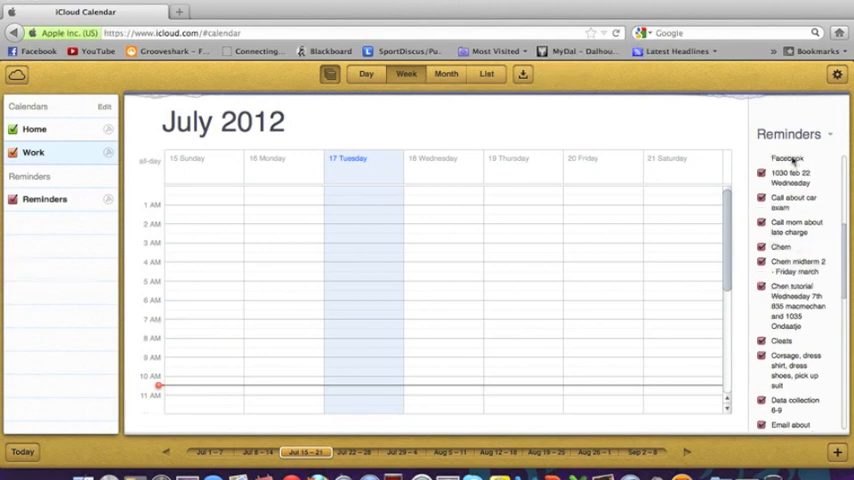
scroll(down, 3)
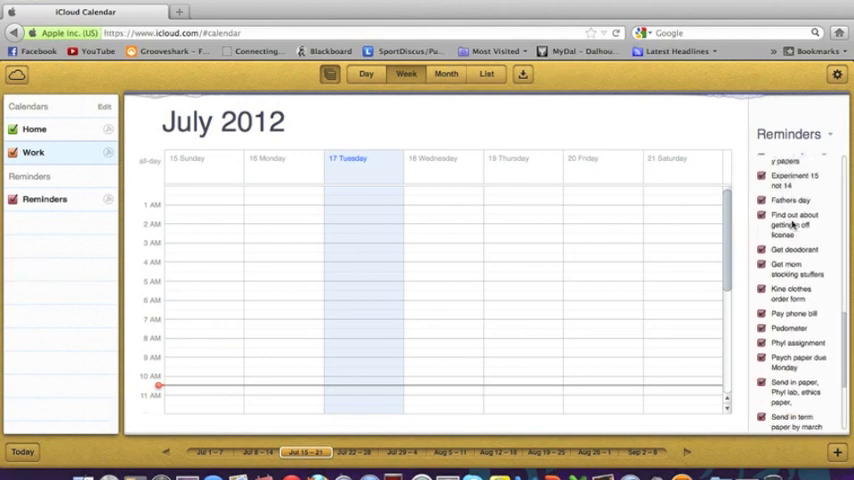
scroll(up, 3)
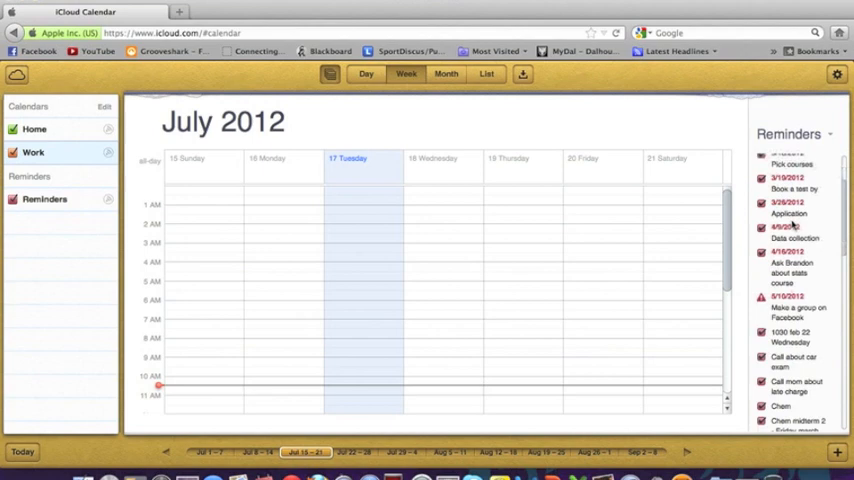
scroll(down, 3)
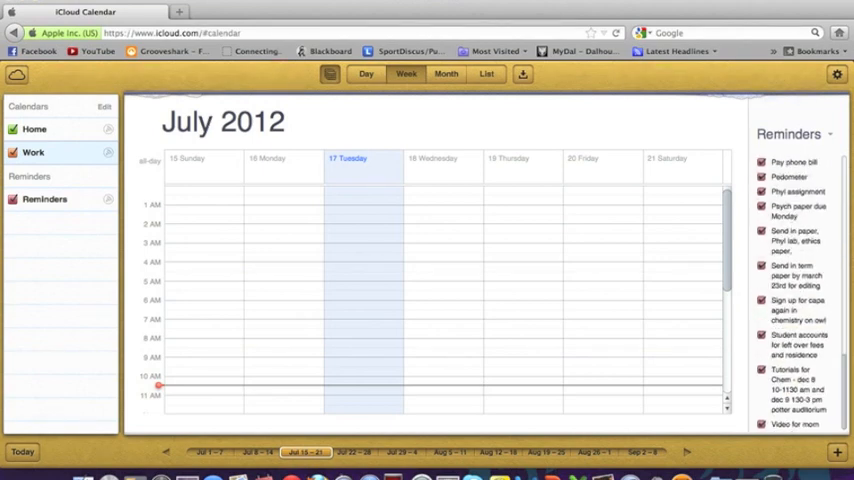
mouse_move(800, 284)
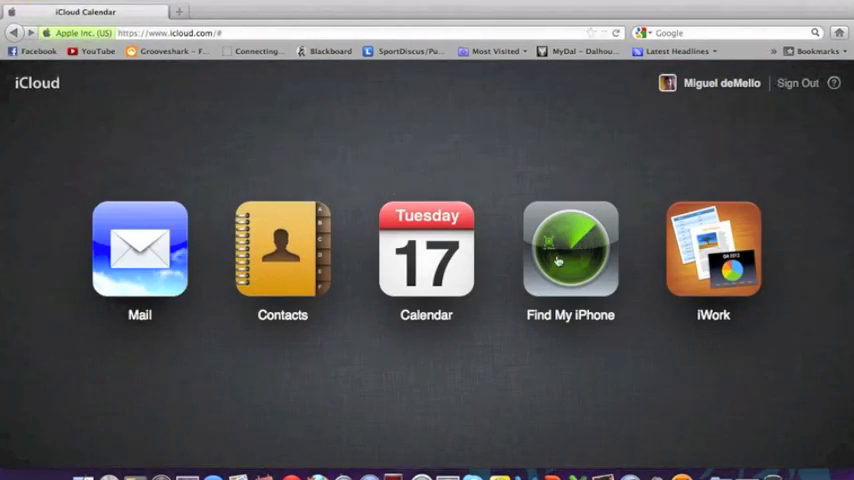
mouse_move(636, 232)
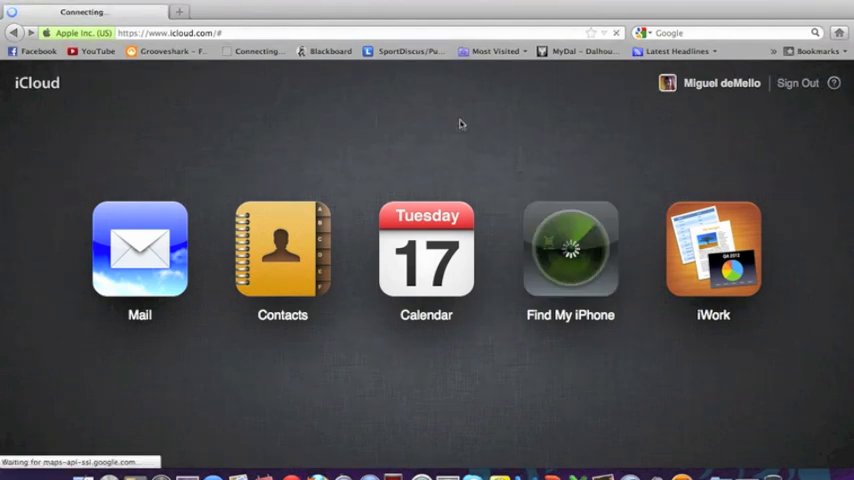
click(570, 250)
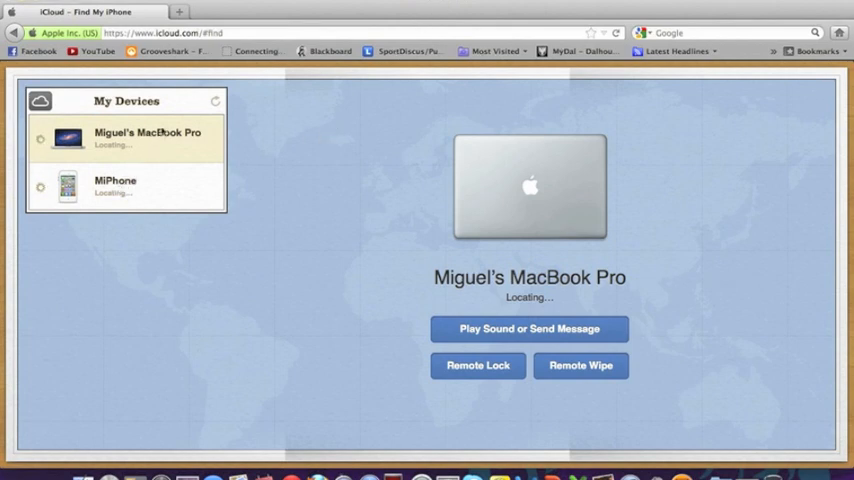
mouse_move(206, 196)
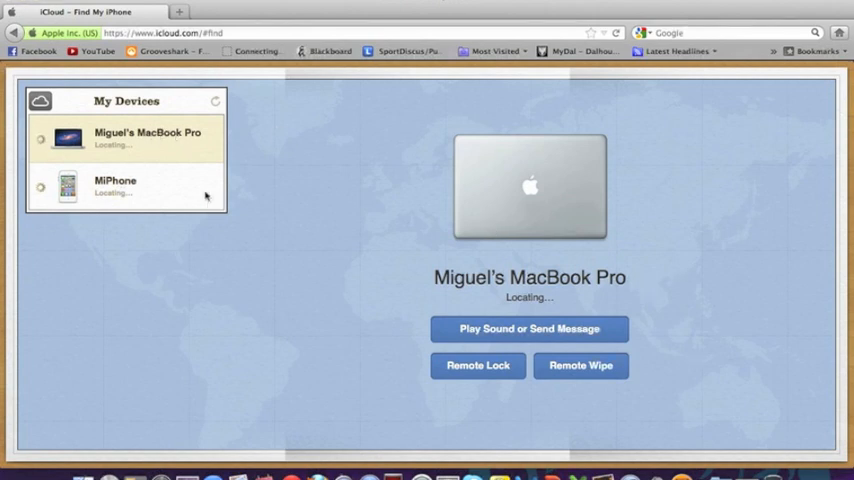
mouse_move(584, 294)
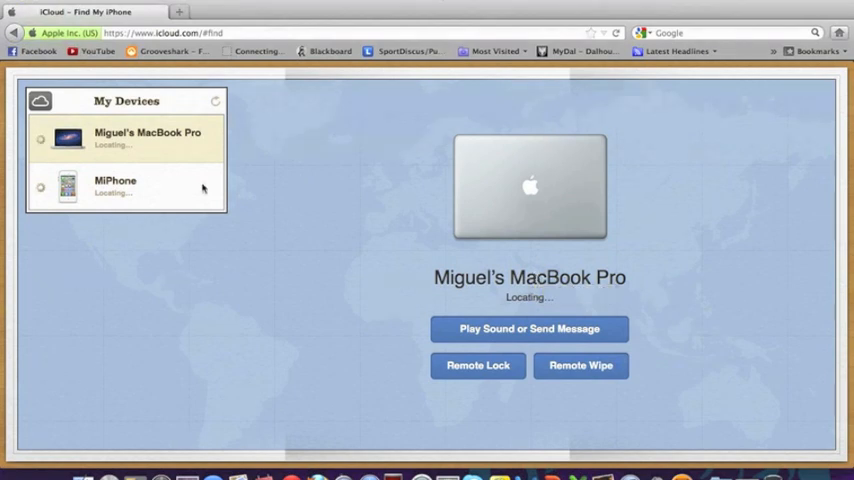
click(116, 186)
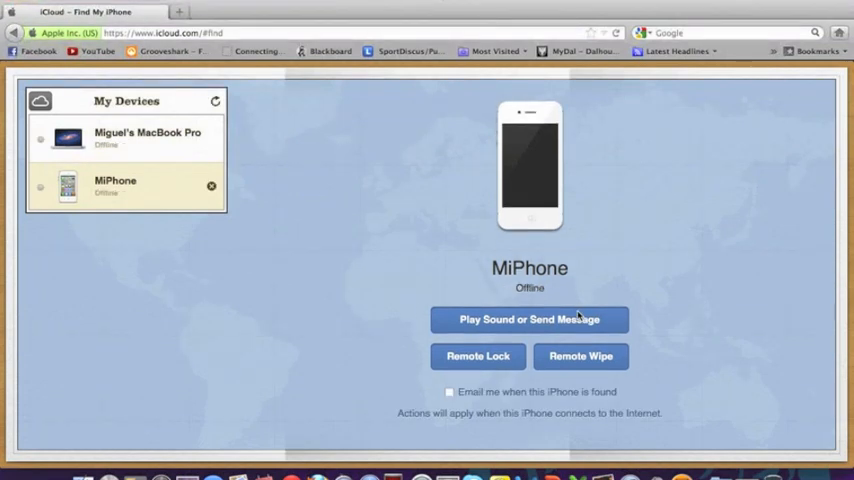
click(148, 136)
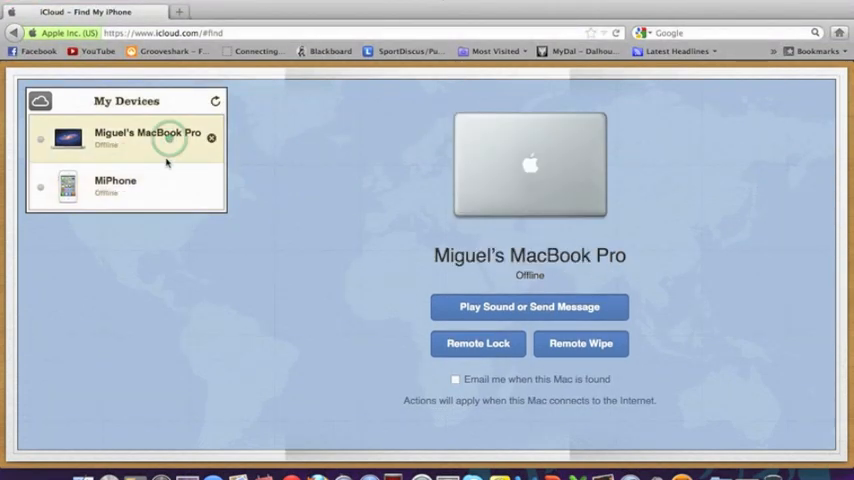
click(116, 186)
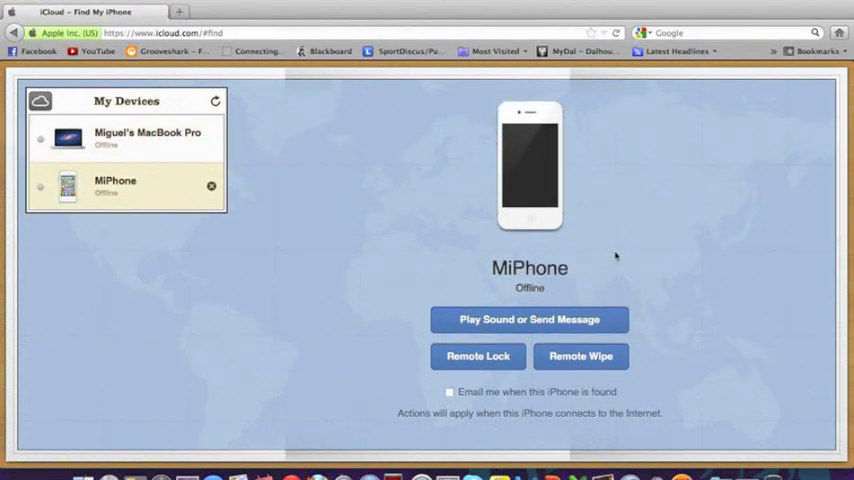
mouse_move(536, 258)
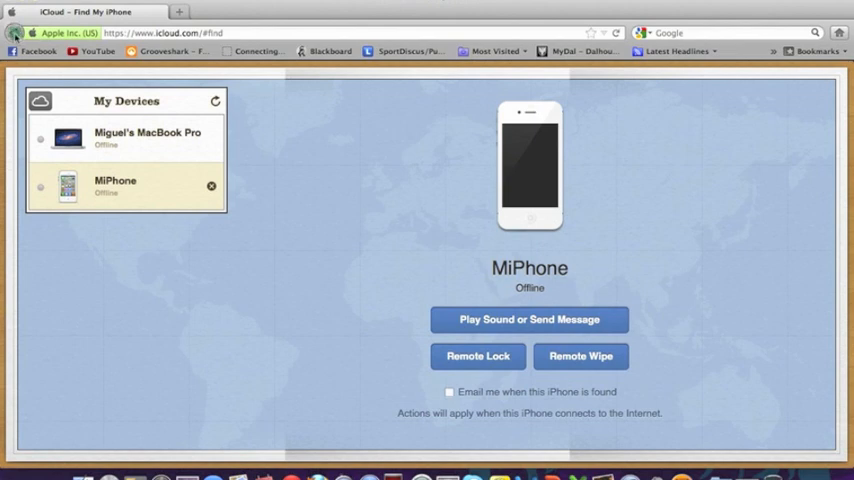
click(14, 32)
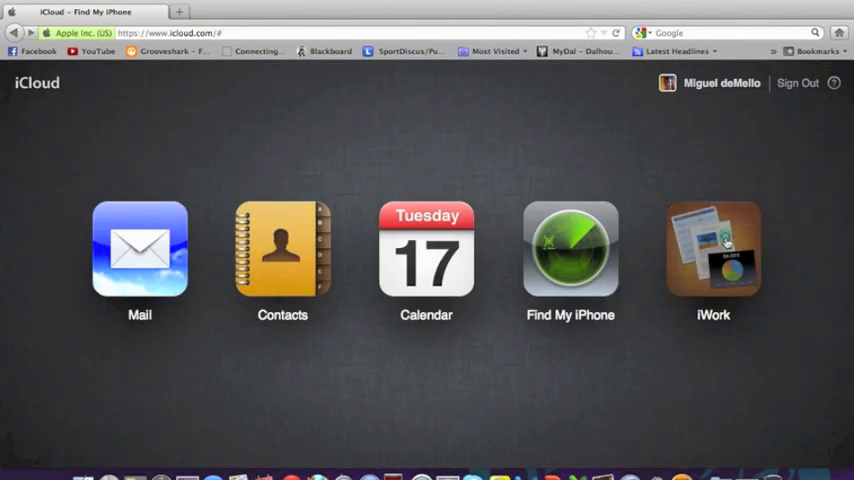
click(712, 250)
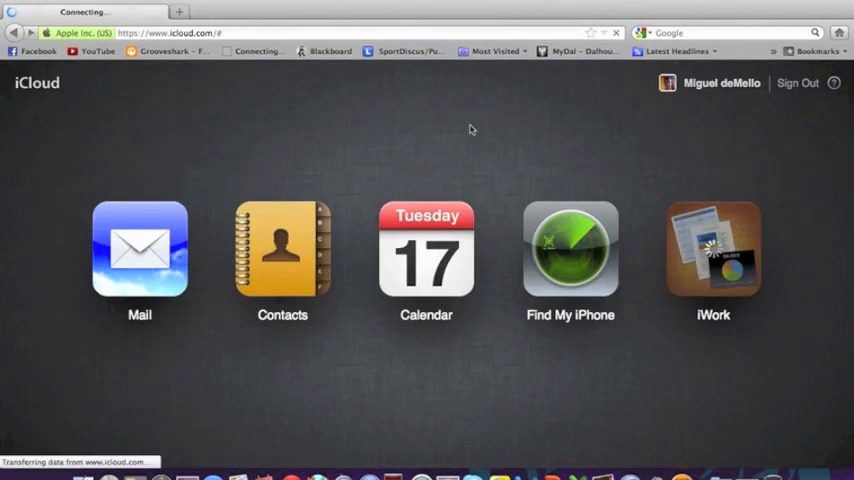
mouse_move(700, 154)
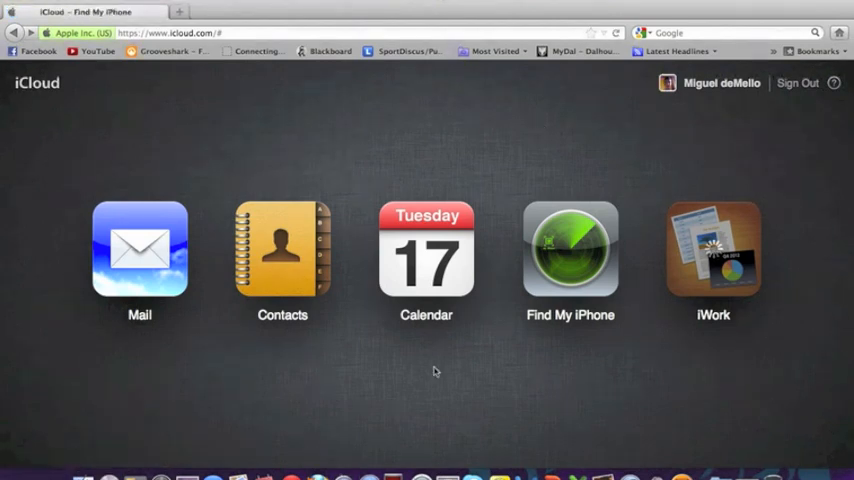
click(712, 250)
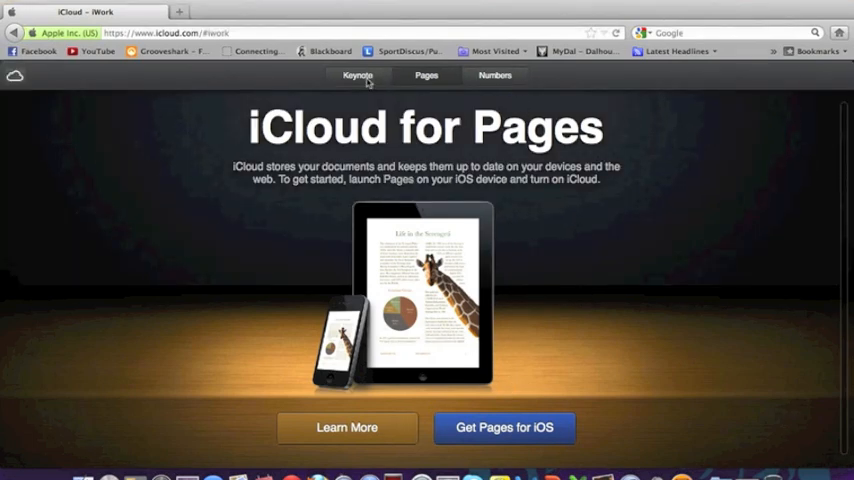
click(356, 76)
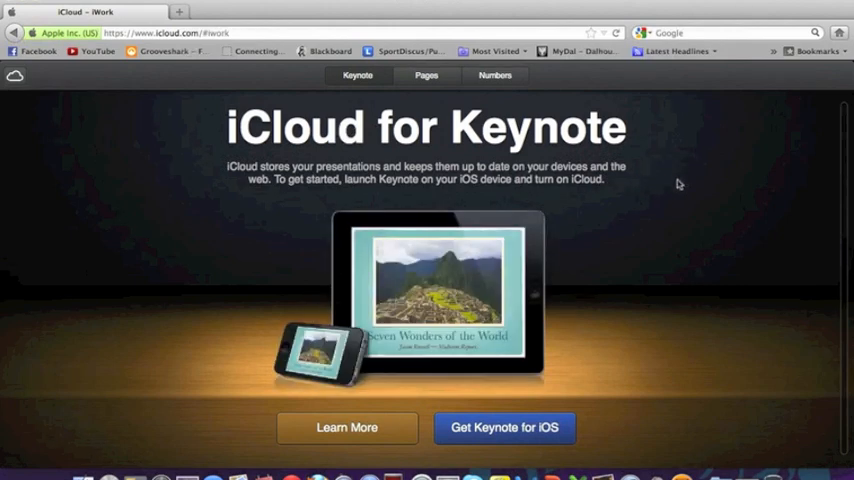
mouse_move(598, 184)
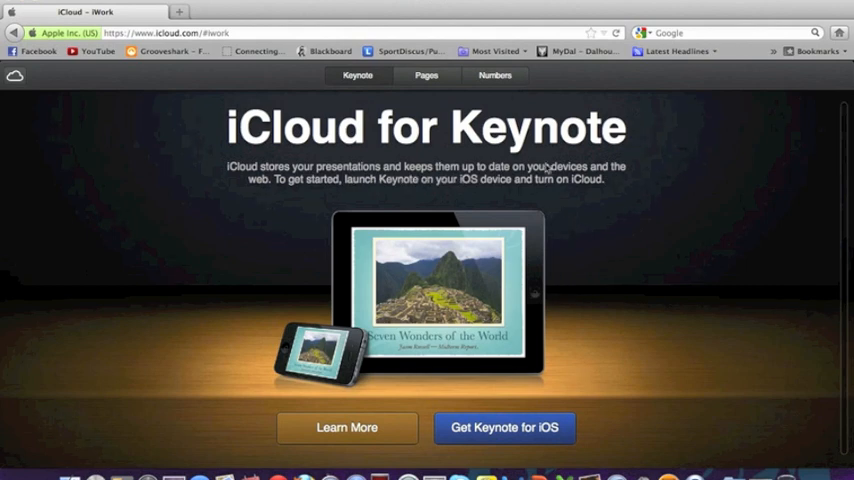
click(494, 76)
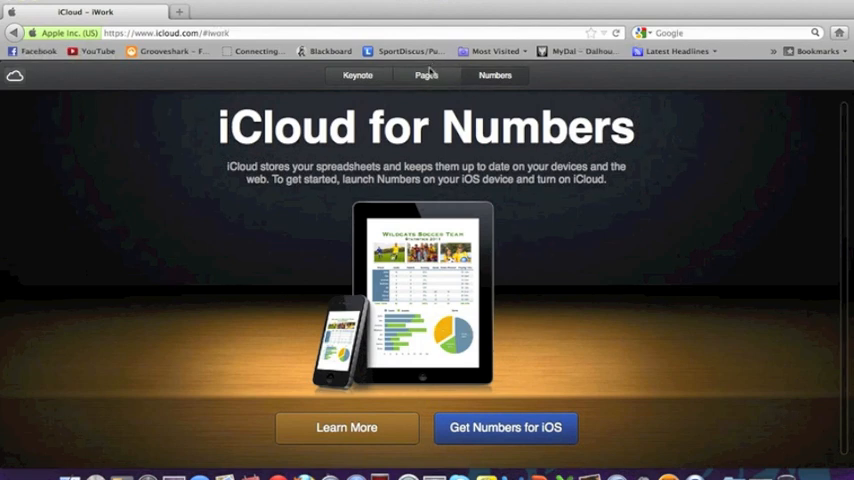
mouse_move(660, 224)
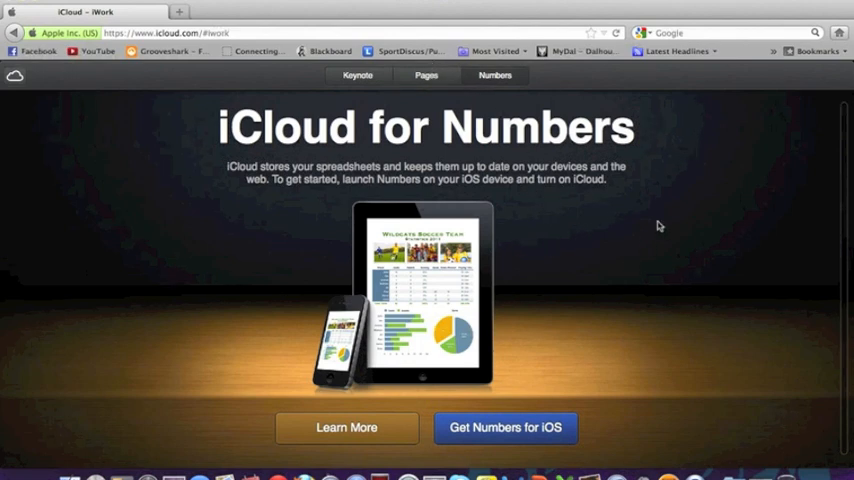
mouse_move(104, 104)
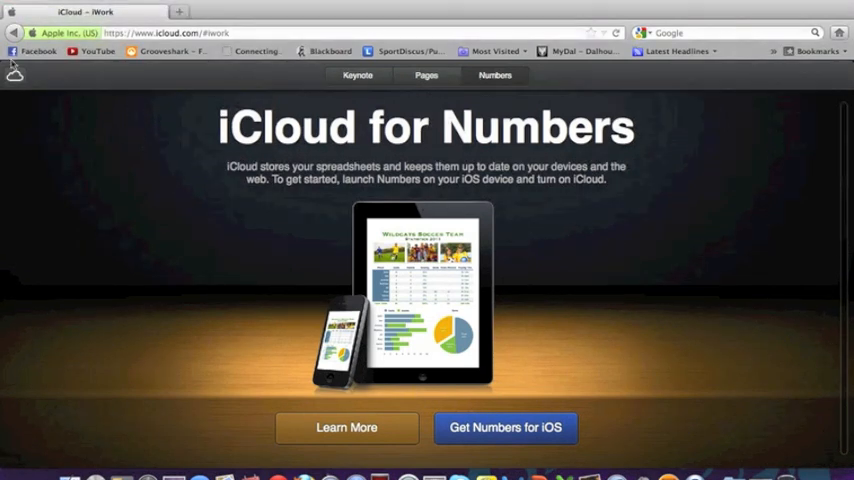
mouse_move(14, 76)
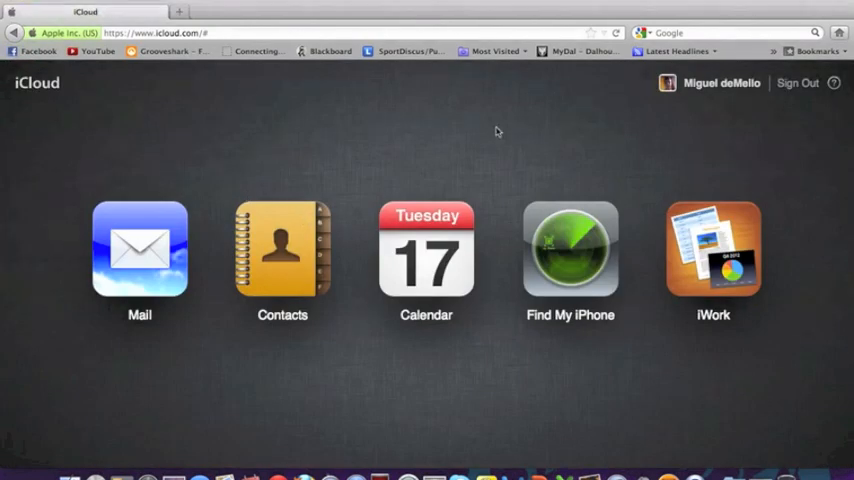
mouse_move(424, 144)
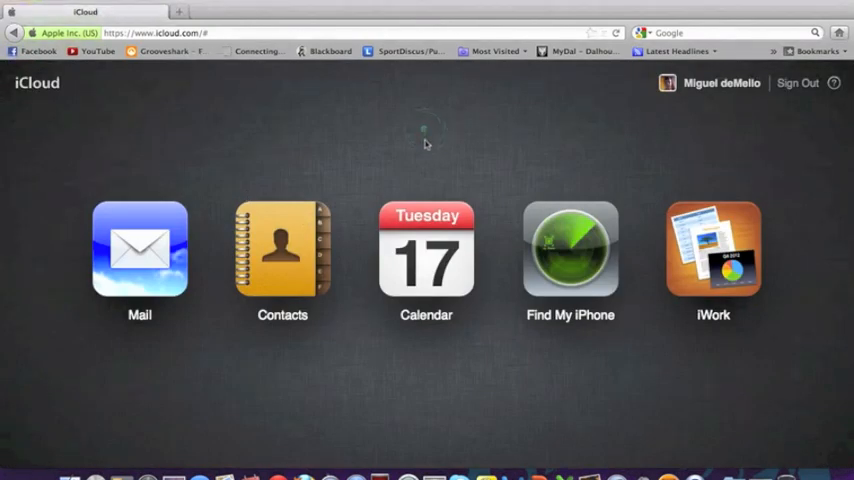